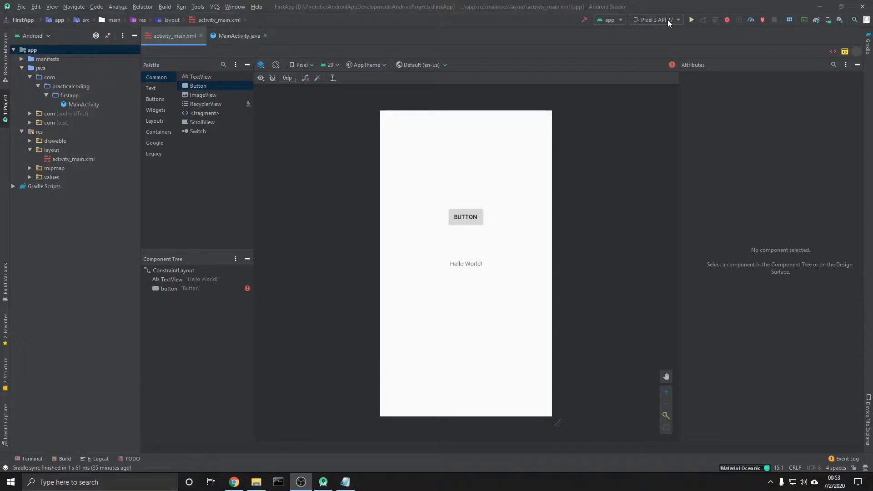
Show the run-target device list from the toolbar selector.
left_click(656, 20)
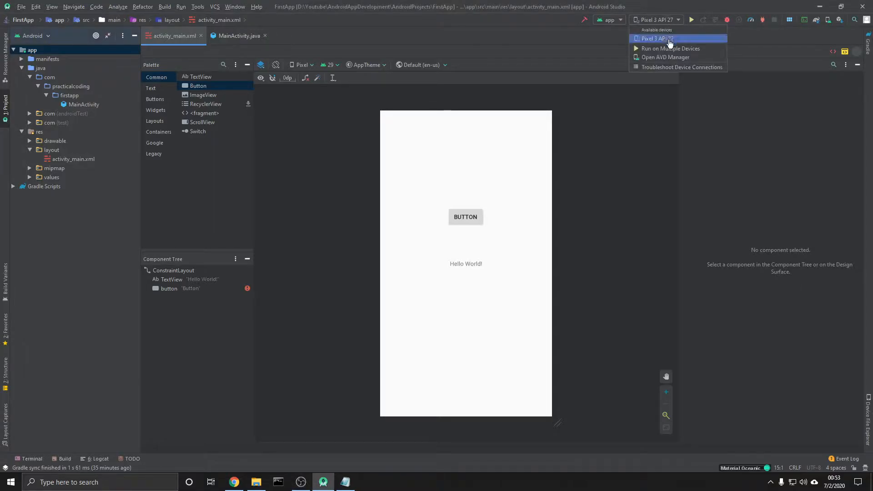
mouse_move(670, 48)
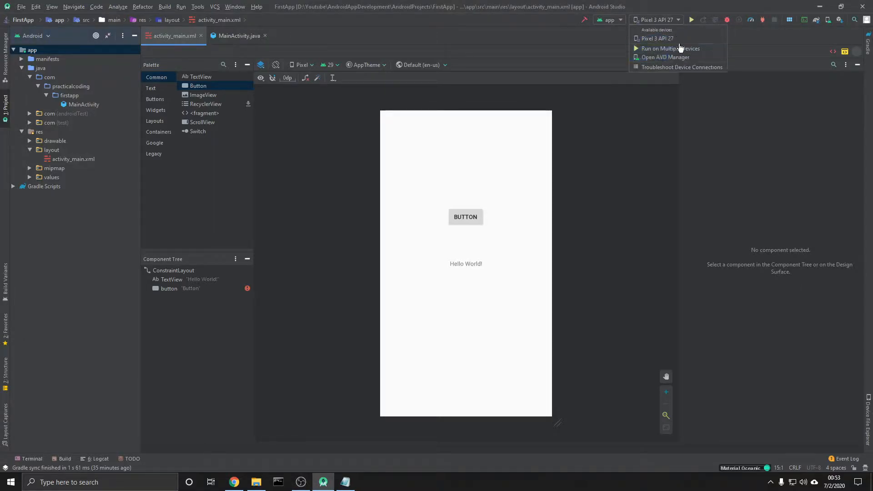
mouse_move(664, 57)
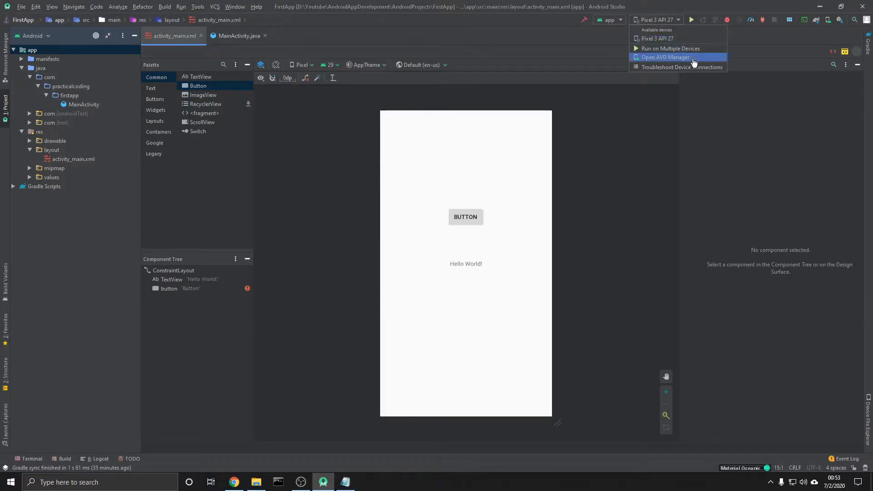
Bring up the AVD Manager listing the Pixel 3 API 27 emulator.
left_click(664, 57)
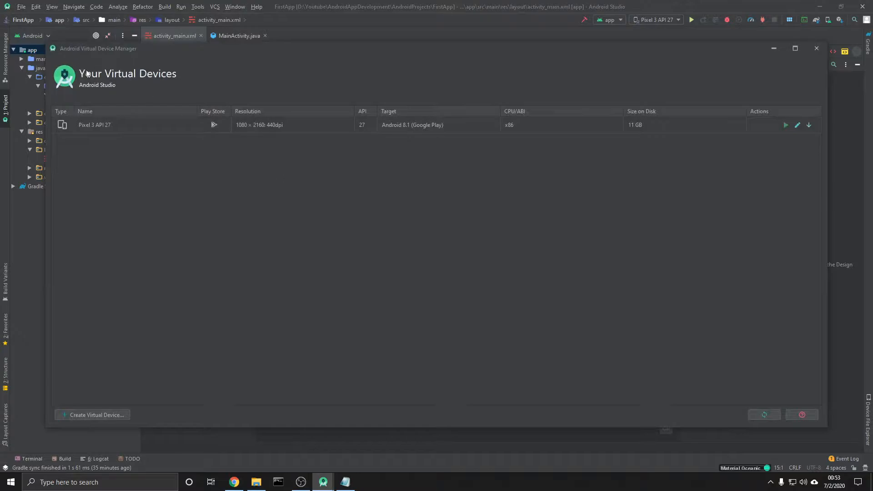
mouse_move(271, 228)
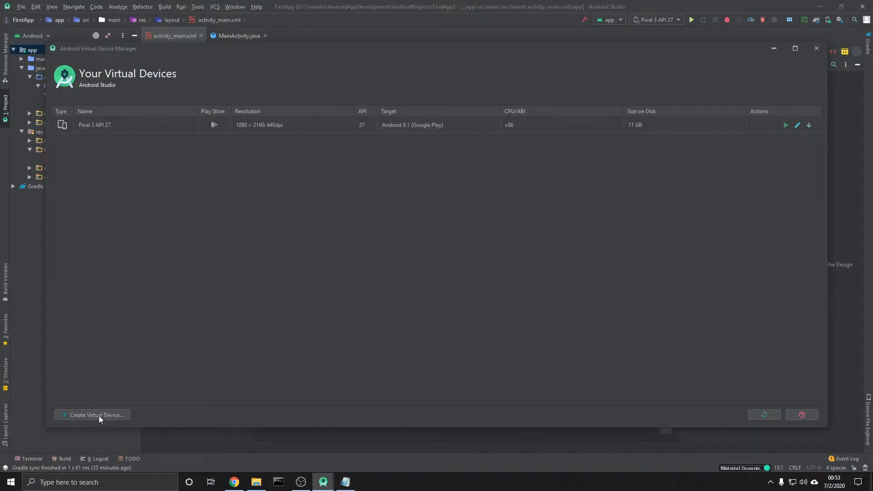
left_click(95, 414)
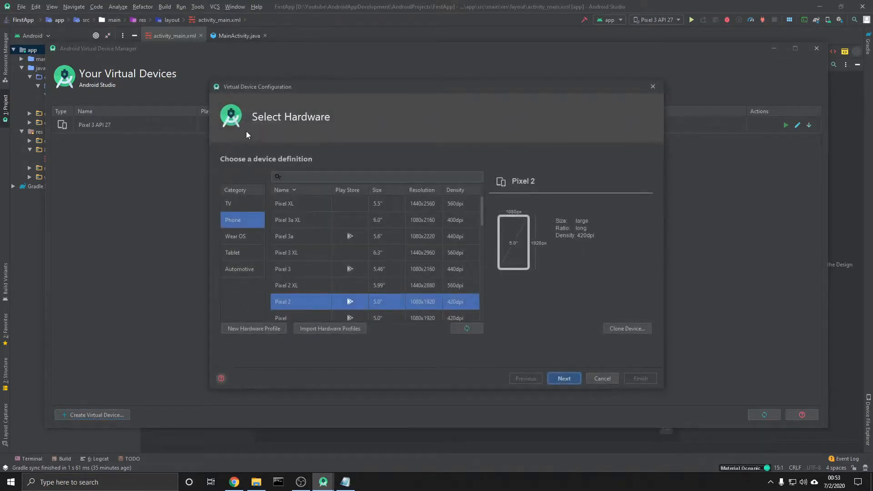
left_click(228, 203)
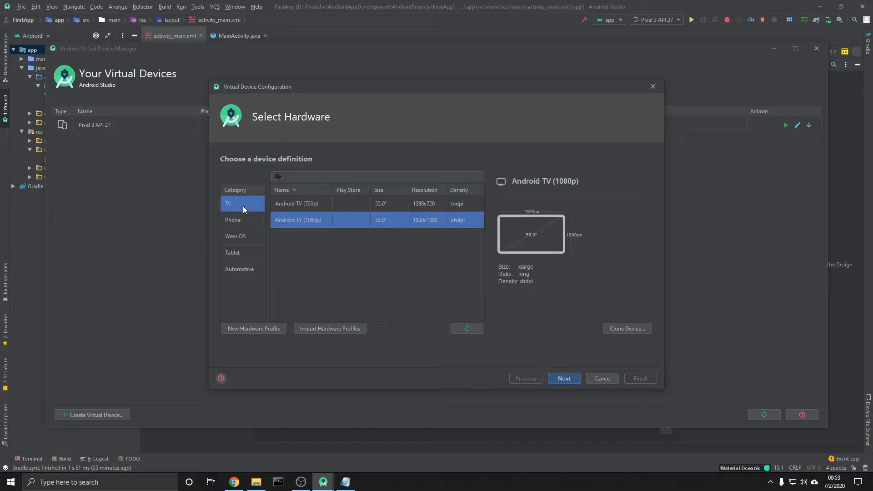
left_click(235, 236)
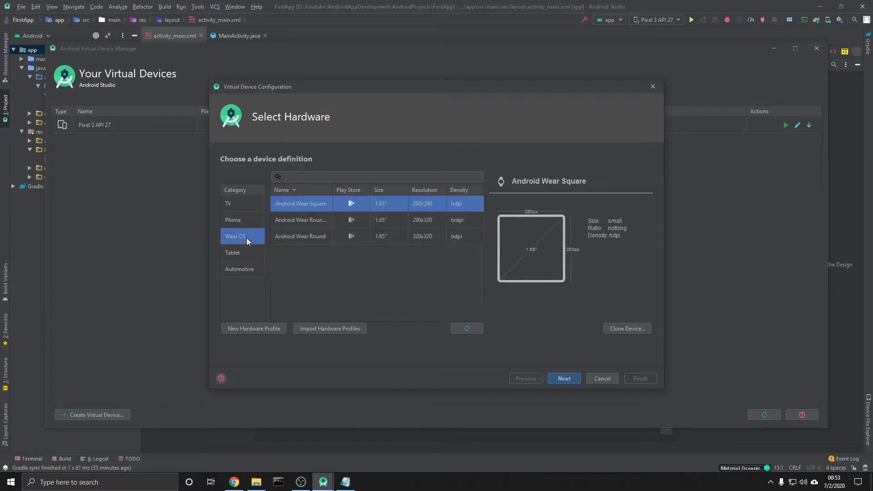
left_click(239, 268)
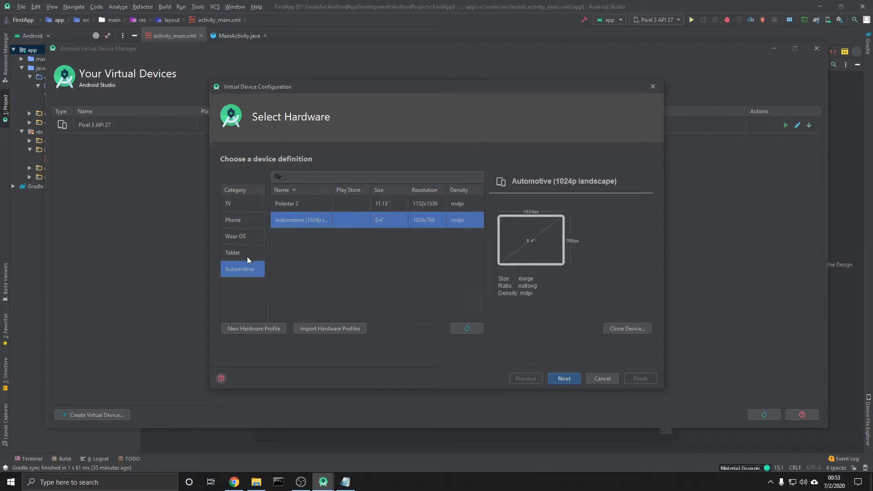
left_click(232, 220)
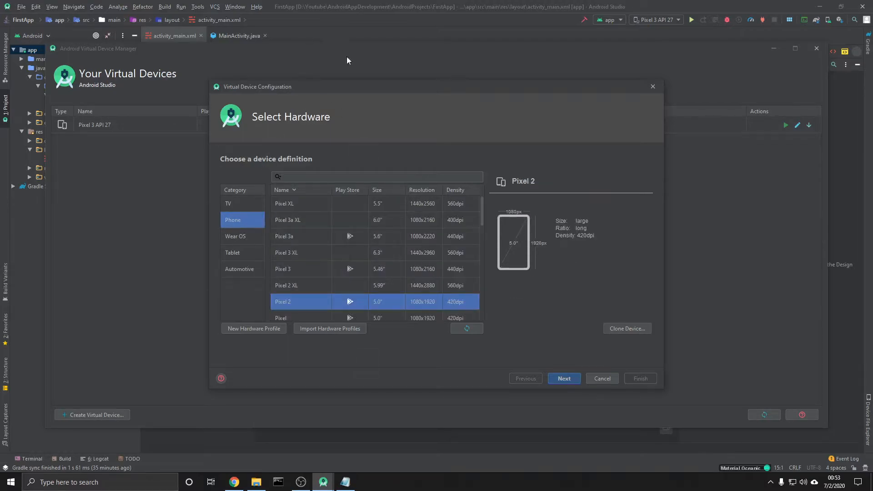
mouse_move(338, 144)
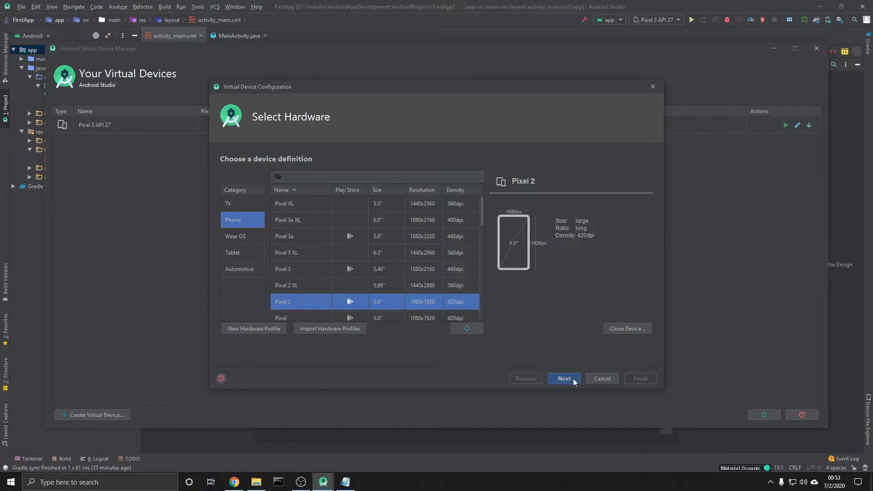
Accept Pixel 2 hardware and the Oreo API 27 system image, reaching Verify Configuration.
left_click(564, 377)
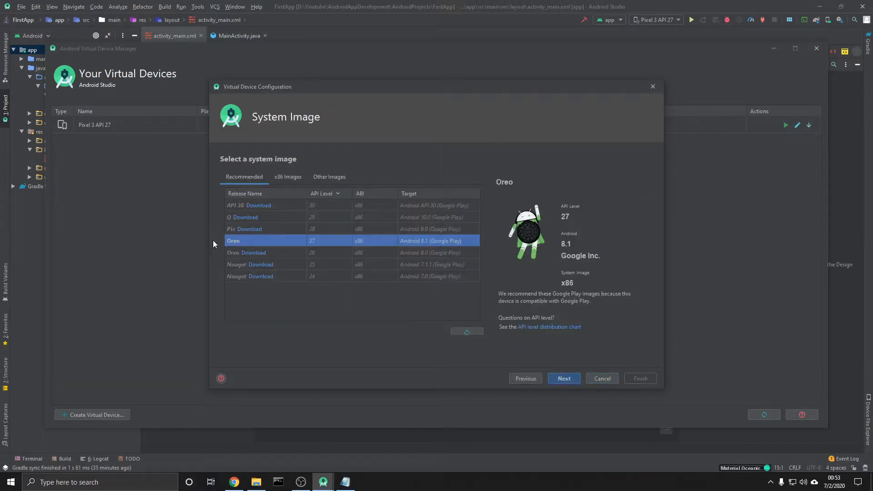
mouse_move(251, 245)
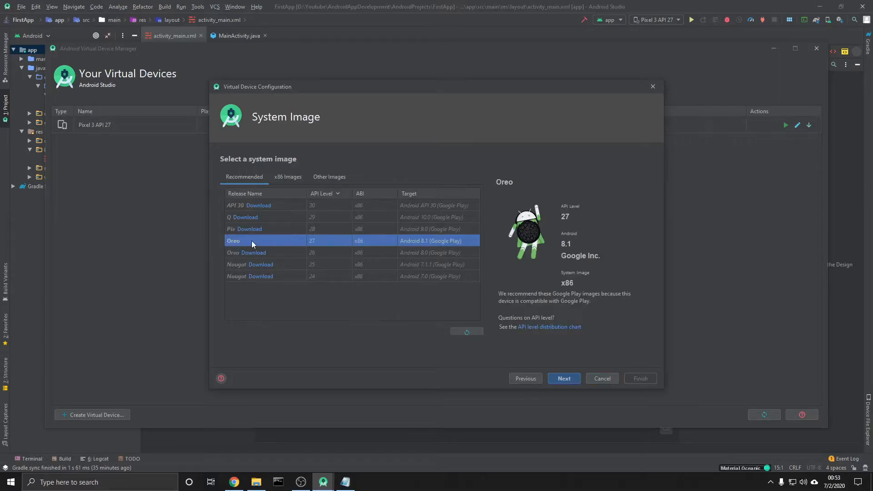
mouse_move(573, 388)
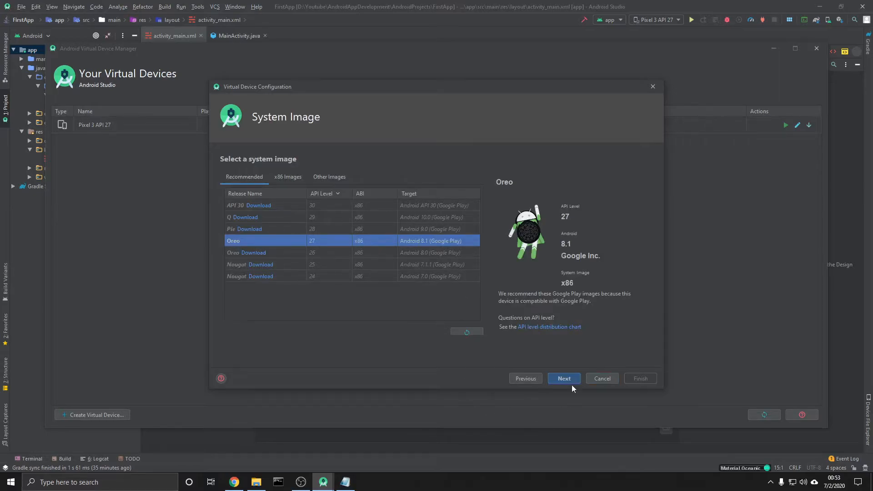
left_click(563, 378)
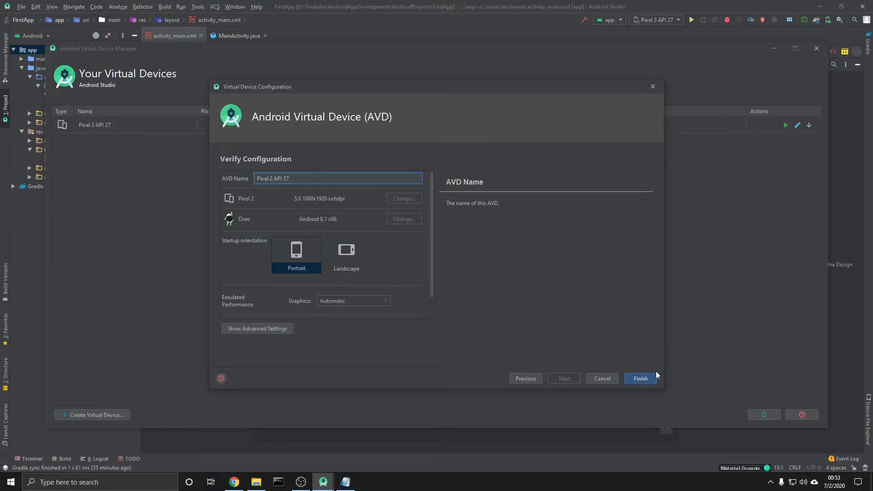
Finish so Pixel 2 API 27 joins Pixel 3 API 27 in the device list.
left_click(640, 379)
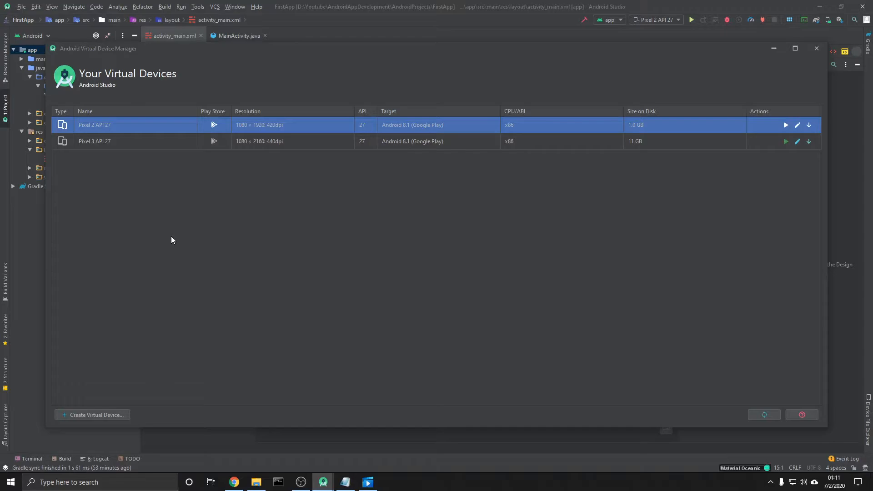
mouse_move(231, 209)
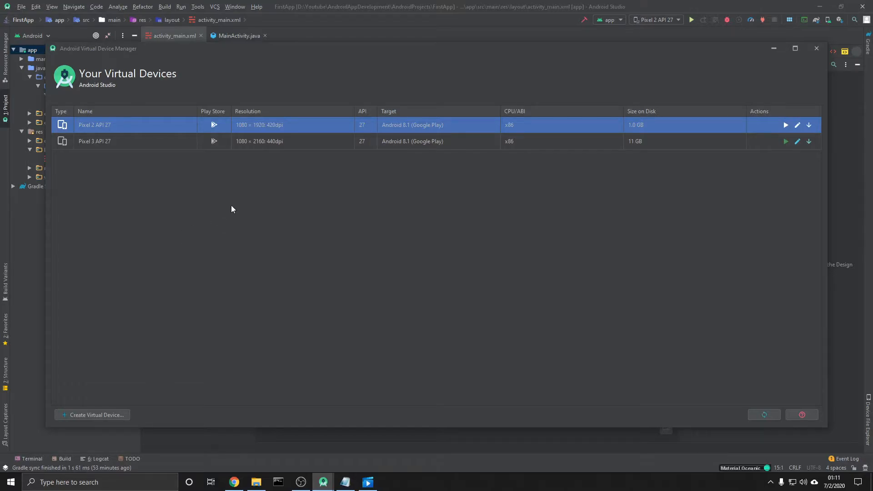
mouse_move(146, 131)
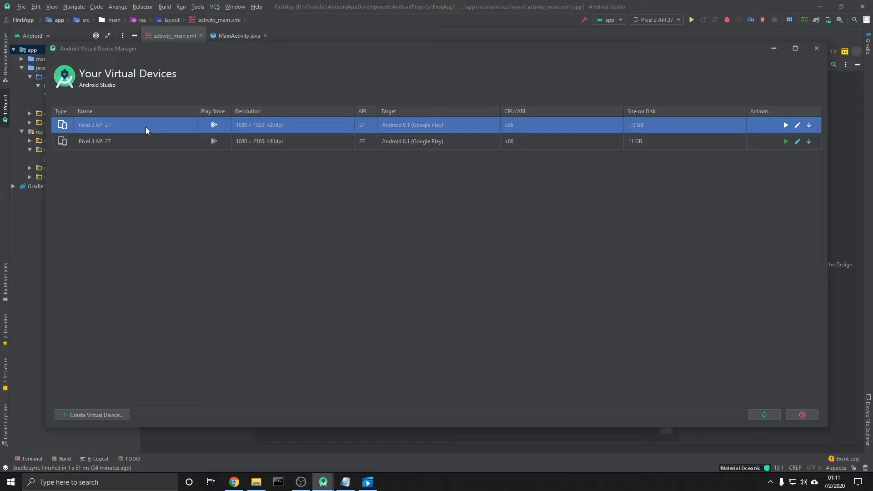
mouse_move(523, 62)
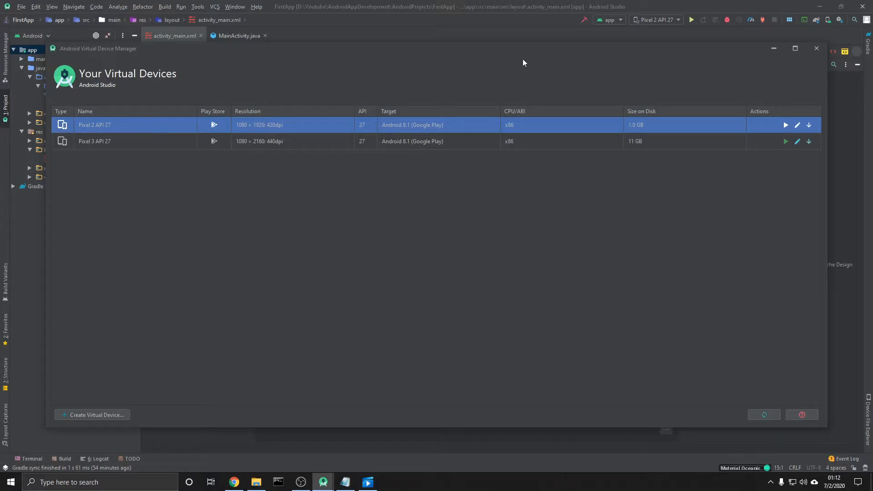
Dismiss the AVD Manager and remove the Button, leaving only Hello World! in the layout.
left_click(655, 19)
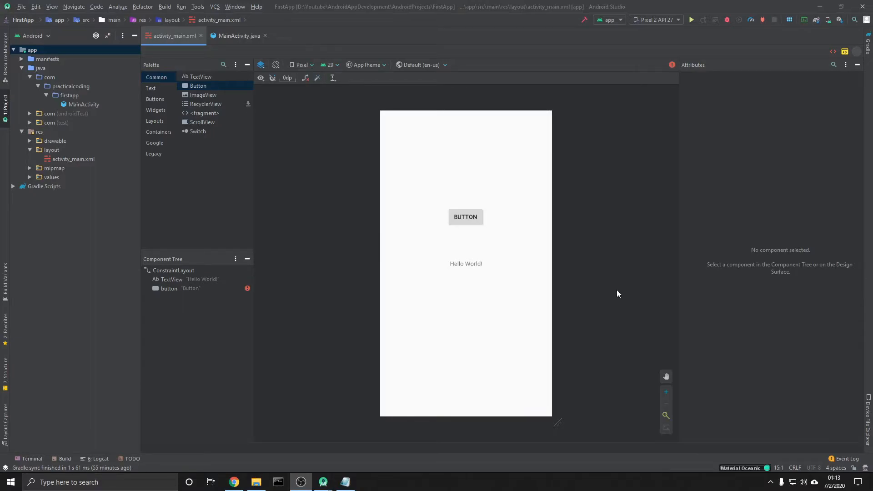
mouse_move(632, 52)
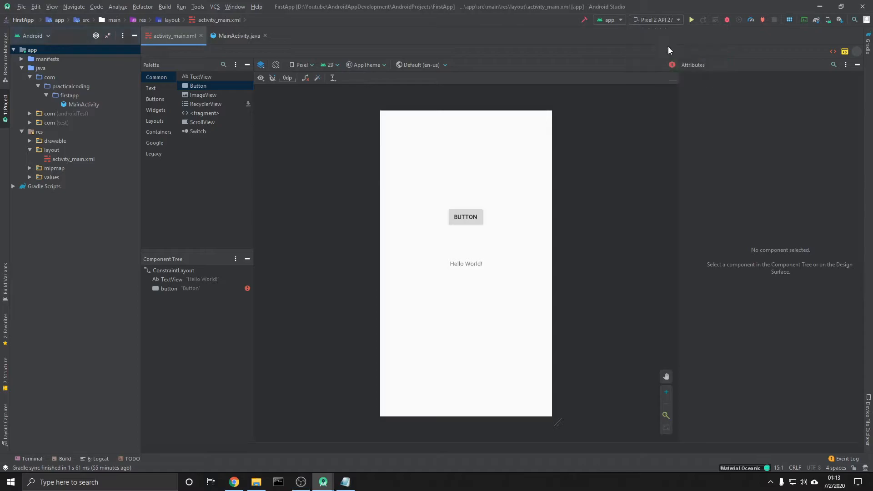
left_click(655, 20)
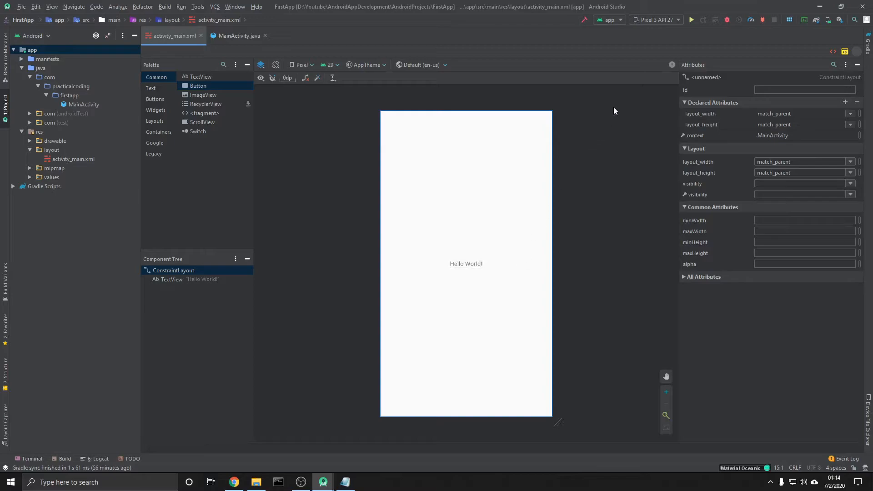
Keep Pixel 3 API 27 as run target and build and run FirstApp on it.
left_click(657, 19)
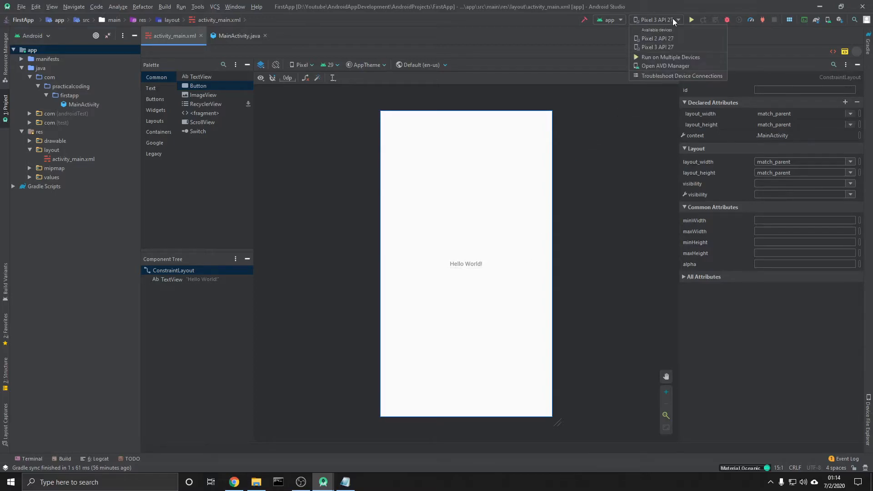
left_click(657, 20)
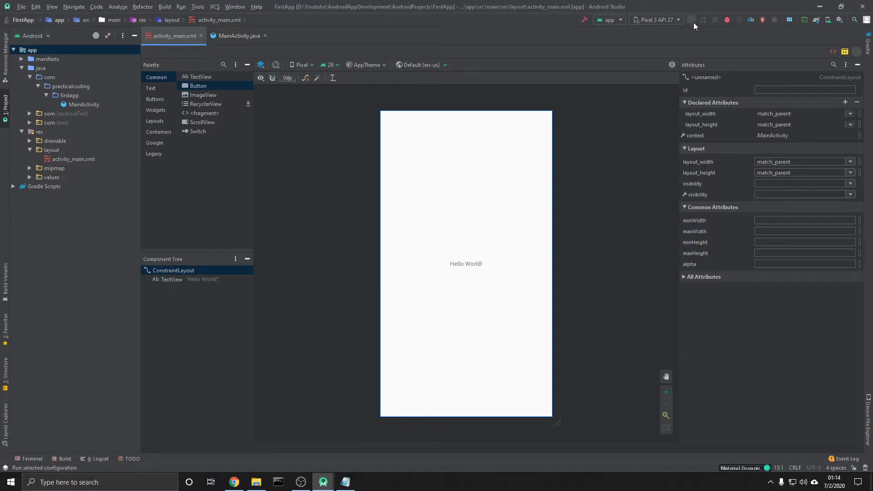
left_click(692, 19)
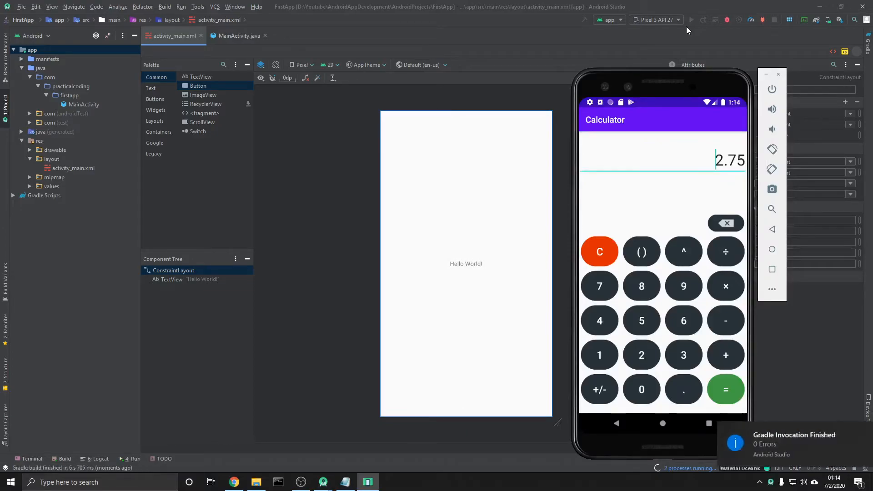
Let FirstApp install and show Hello World! on the Pixel 3 API 27 emulator.
left_click(691, 20)
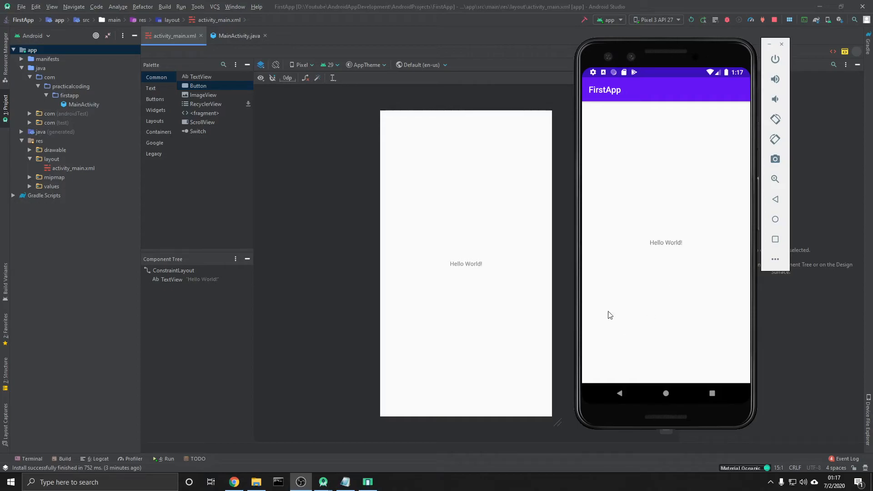
mouse_move(657, 177)
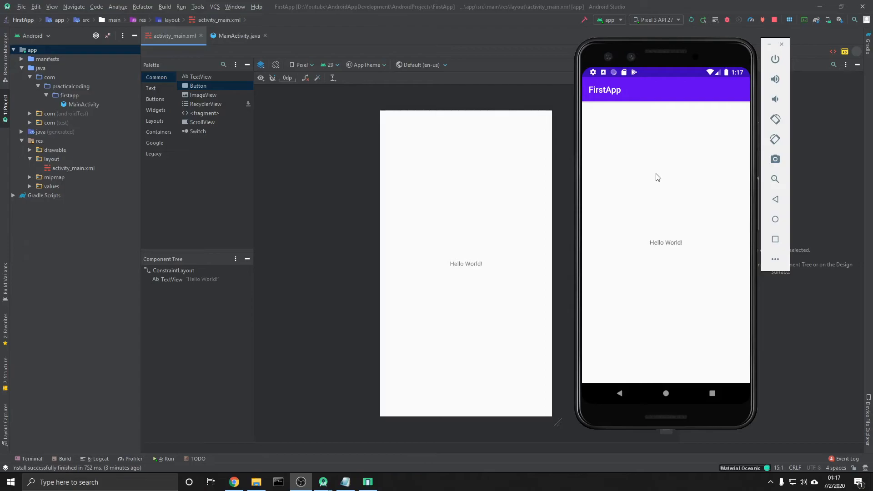
mouse_move(659, 161)
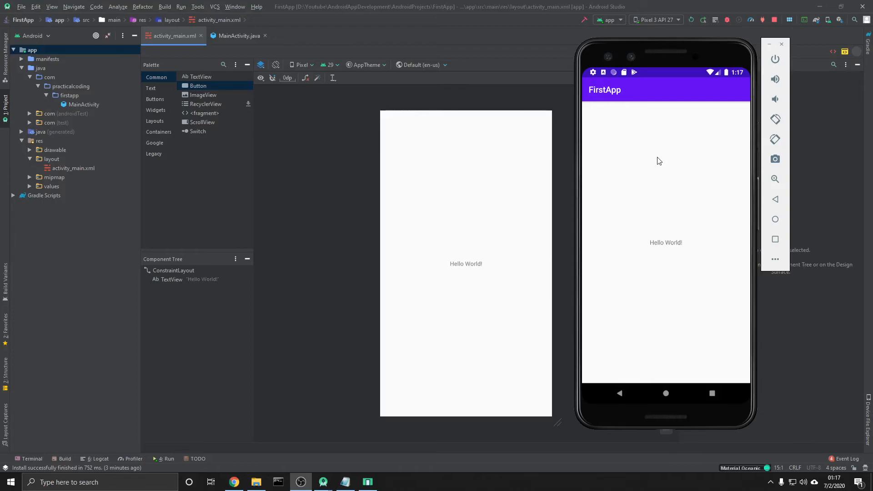
Switch the run target to the new Pixel 2 API 27 under Available devices.
left_click(655, 19)
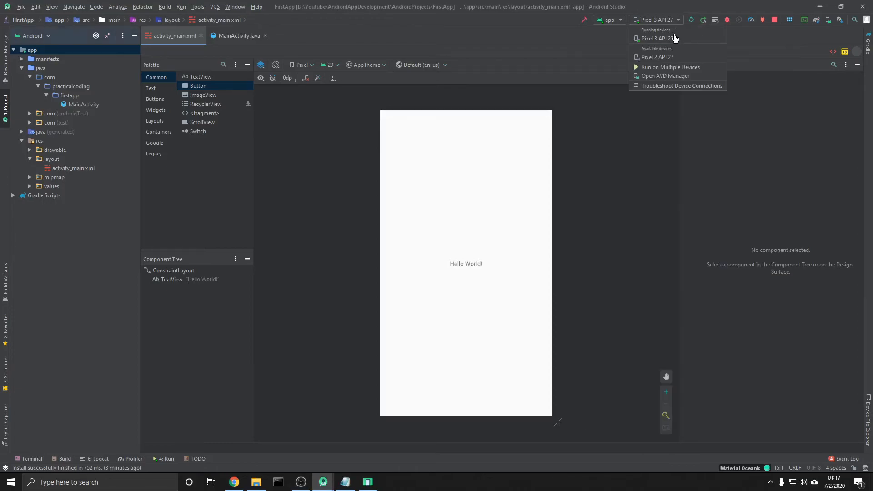
mouse_move(659, 57)
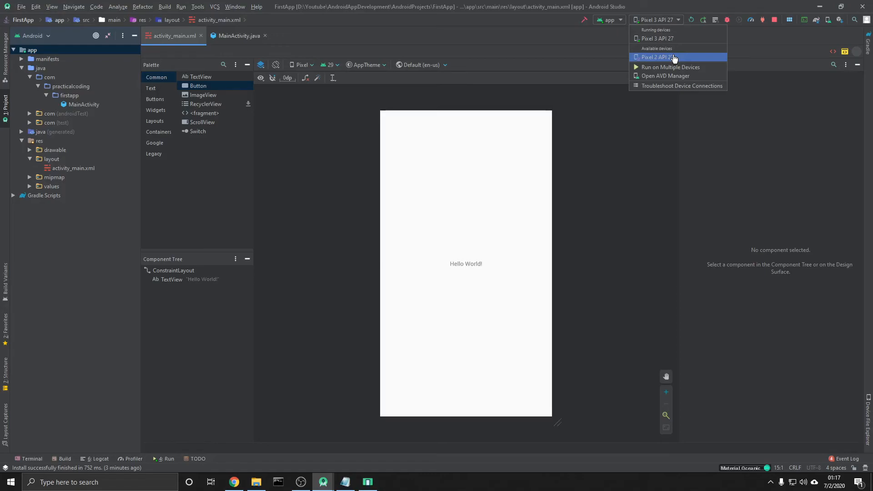
left_click(657, 57)
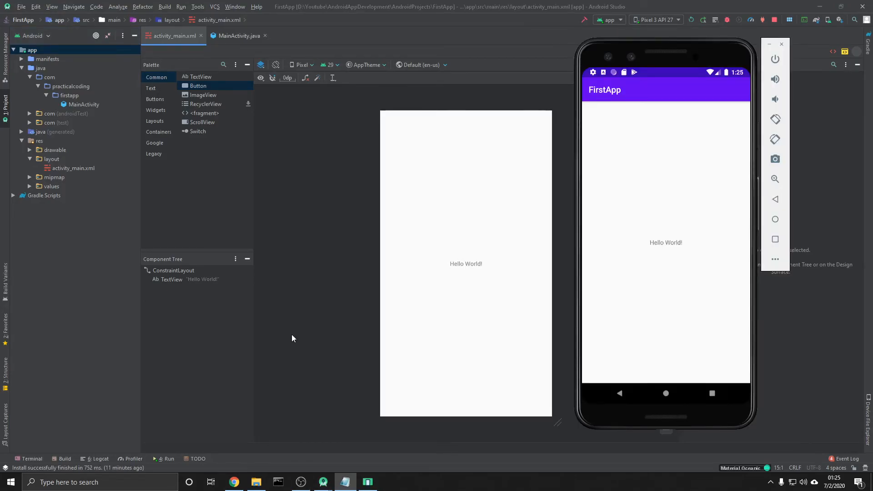